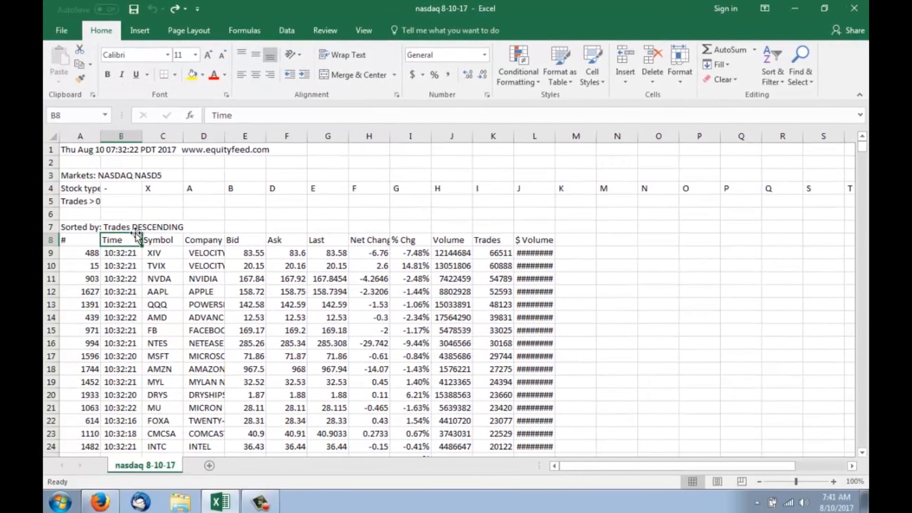
# Delete the summary rows above the data and autofit column D to show full company names
pyautogui.scroll(-3)
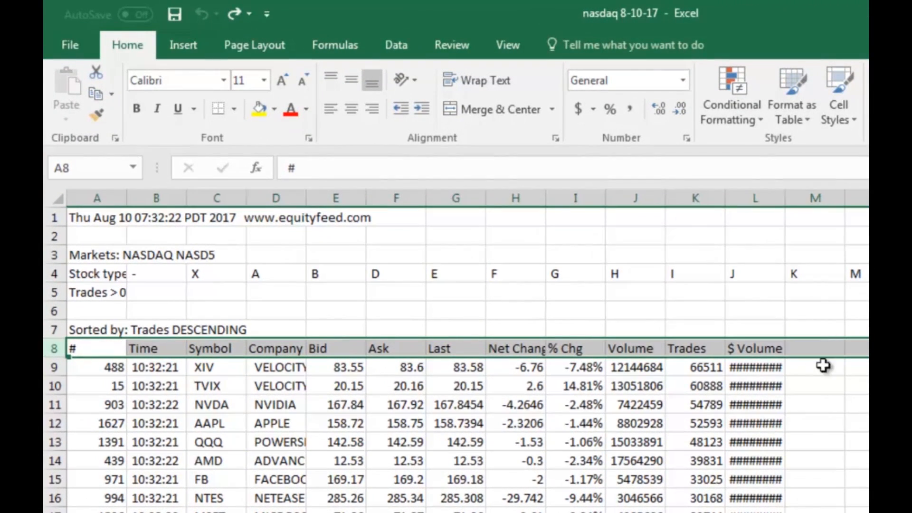
pyautogui.click(455, 422)
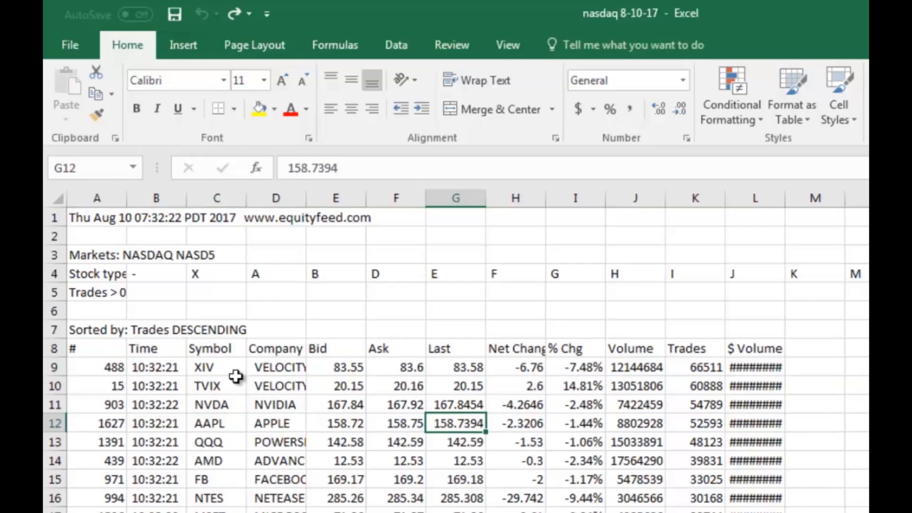
pyautogui.moveTo(76, 297)
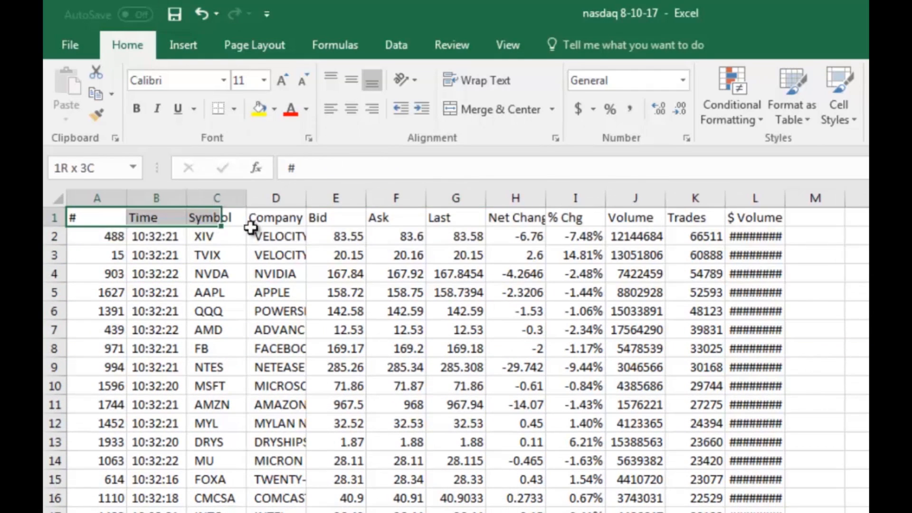
pyautogui.click(97, 217)
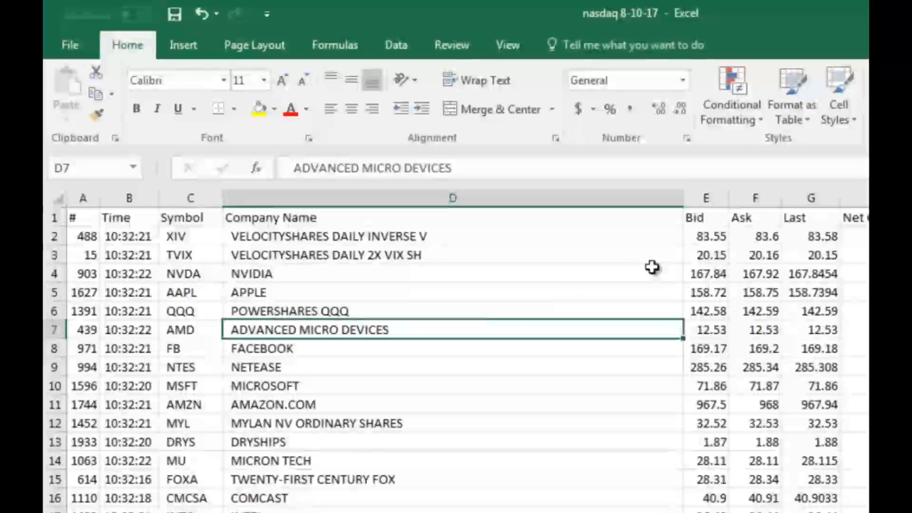
# Clear the contents of column A and head it 'id' in cell A1
pyautogui.click(83, 217)
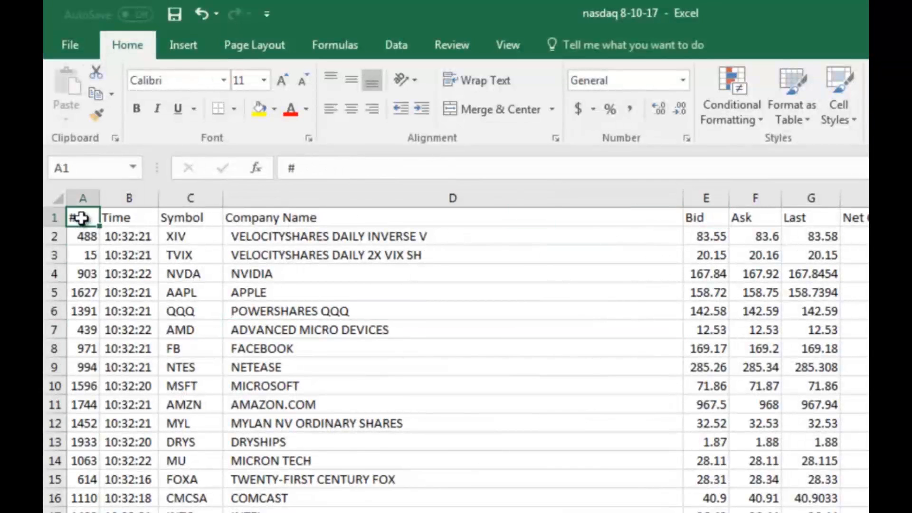
pyautogui.rightClick(76, 216)
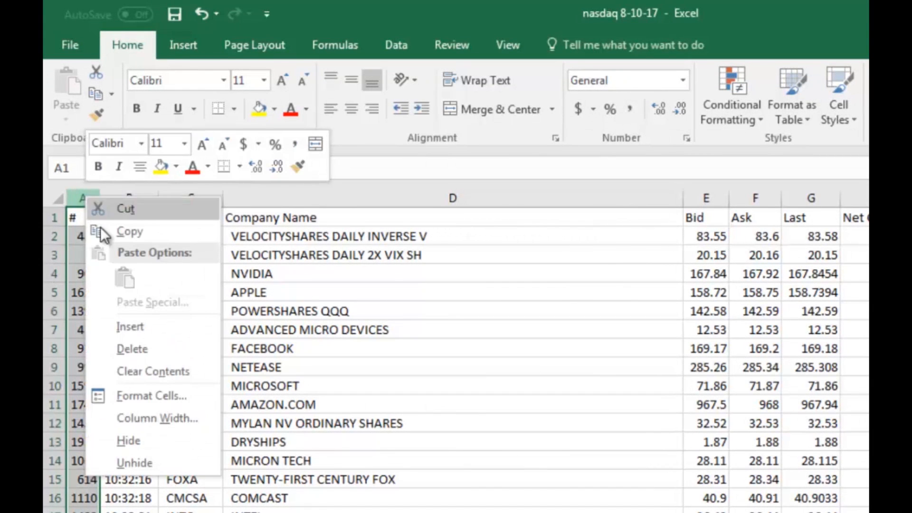
pyautogui.click(135, 462)
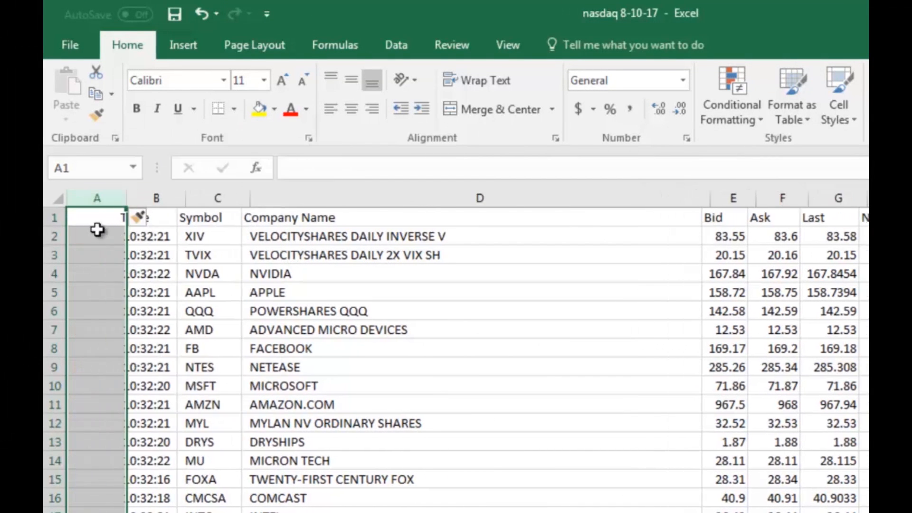
pyautogui.write('id')
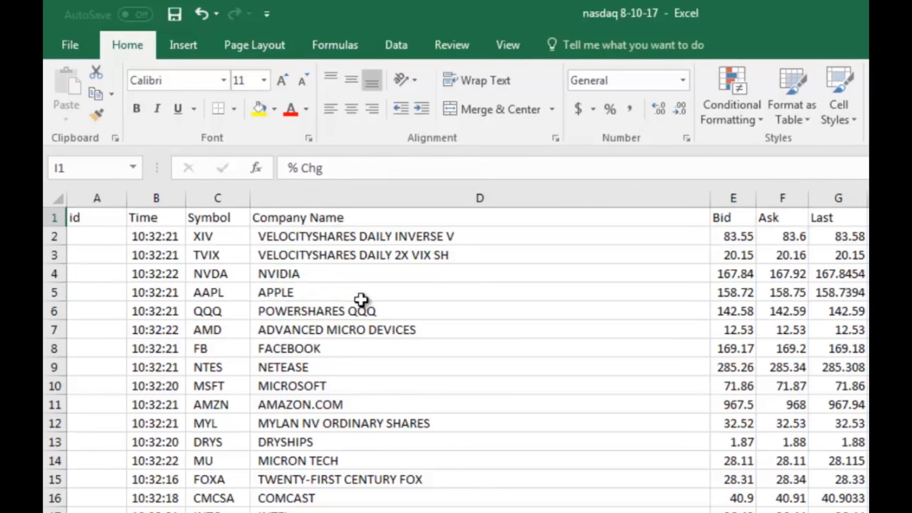
pyautogui.click(82, 217)
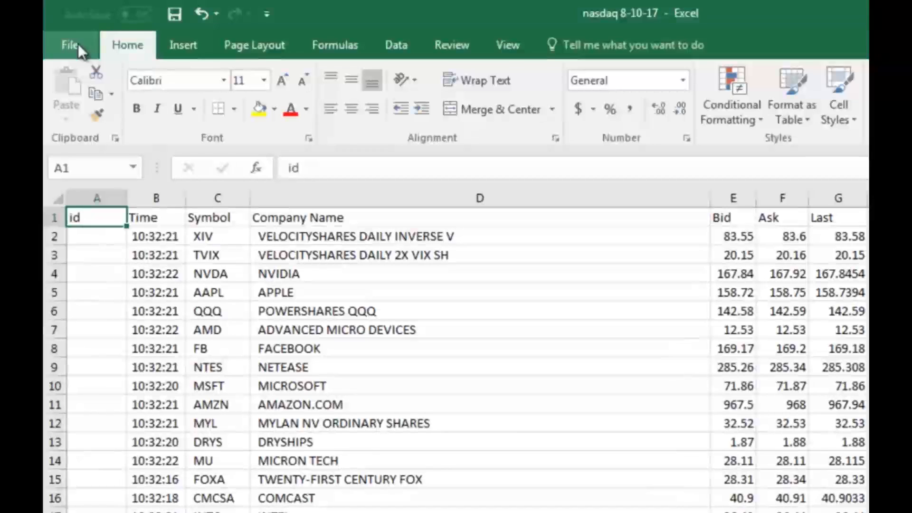
# Save the workbook to the desktop in CSV (Comma delimited) format via Save As
pyautogui.click(72, 45)
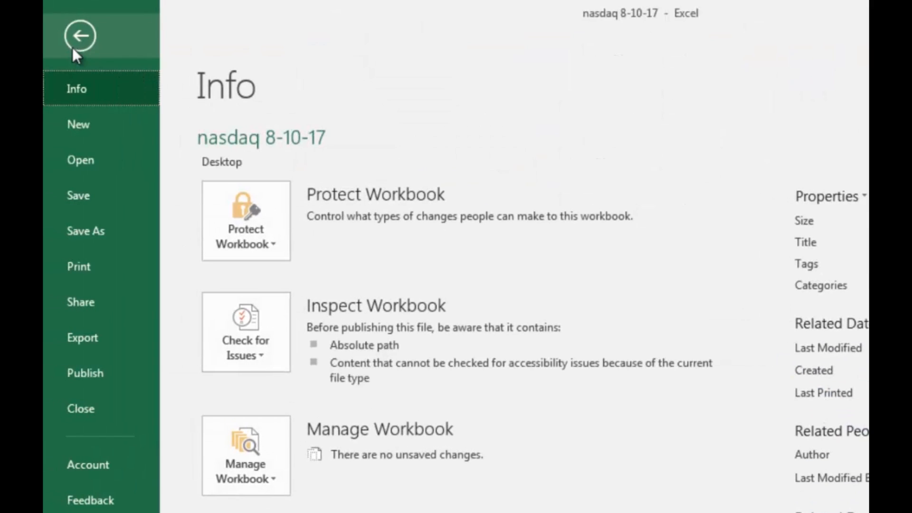
pyautogui.click(85, 231)
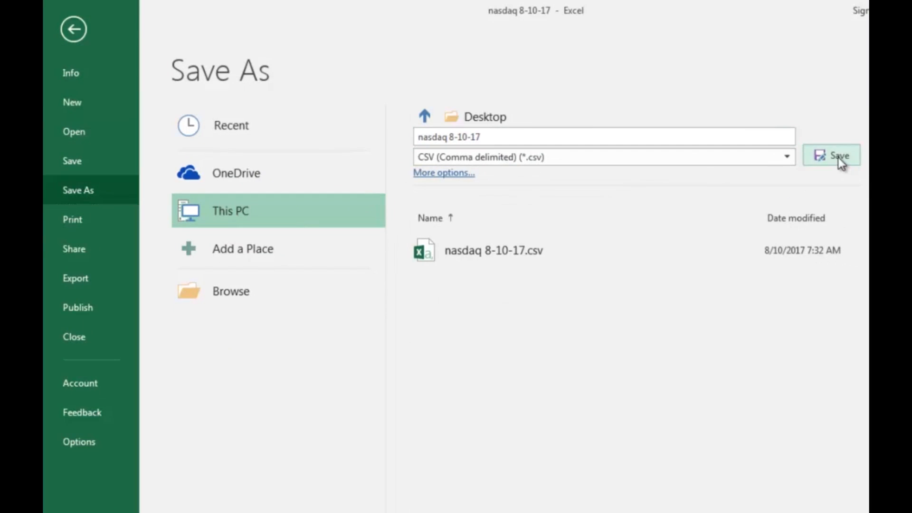
pyautogui.click(829, 154)
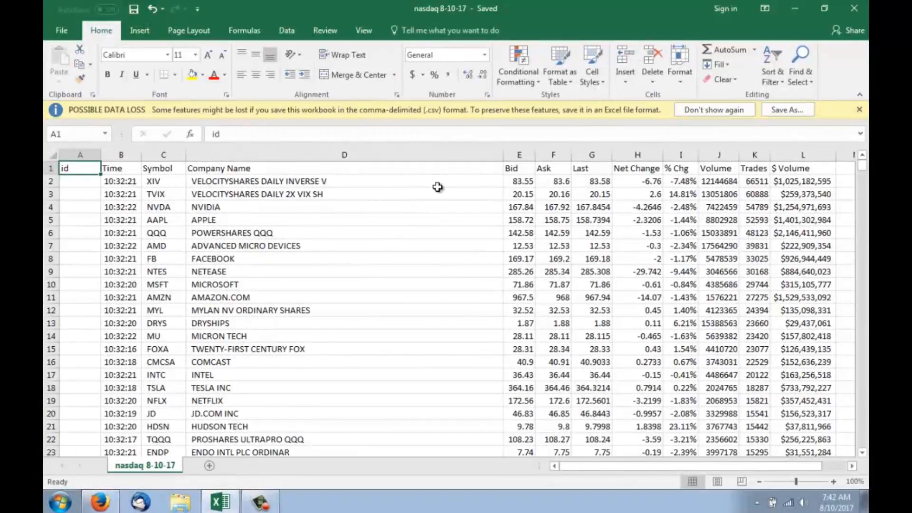
pyautogui.moveTo(866, 112)
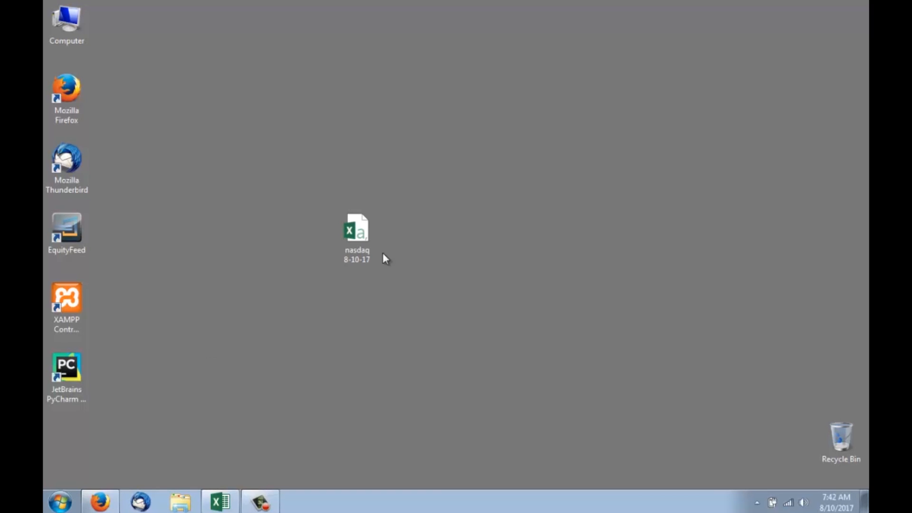
# Launch Firefox, go to the CSV to SQL bookmark and load the nasdaq 8-10-17 CSV as input
pyautogui.click(356, 232)
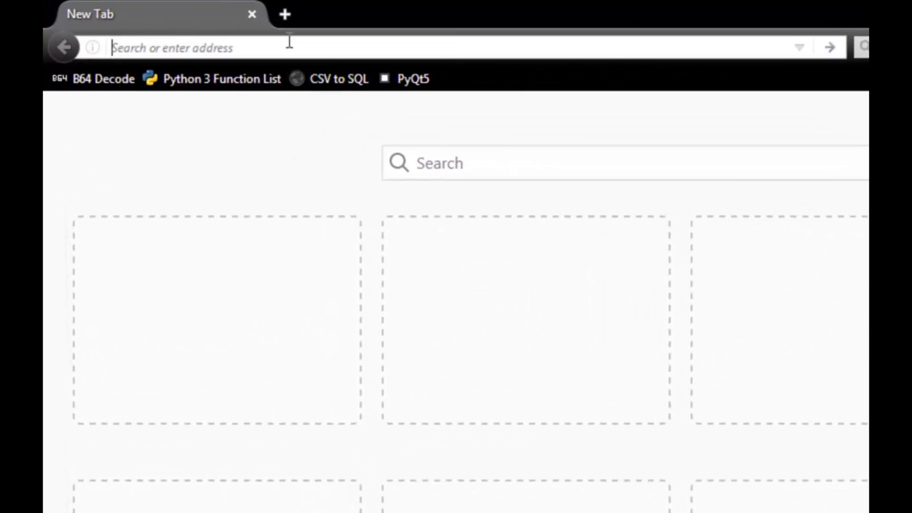
pyautogui.click(323, 79)
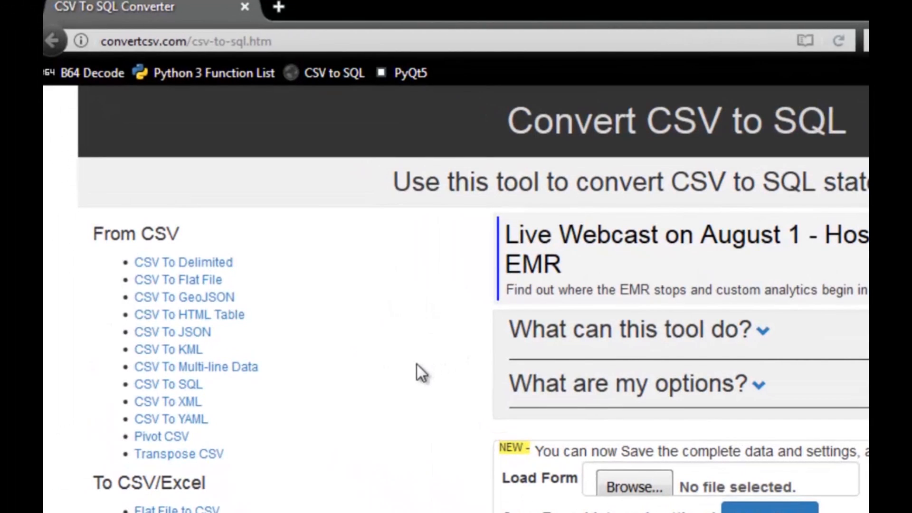
pyautogui.moveTo(305, 252)
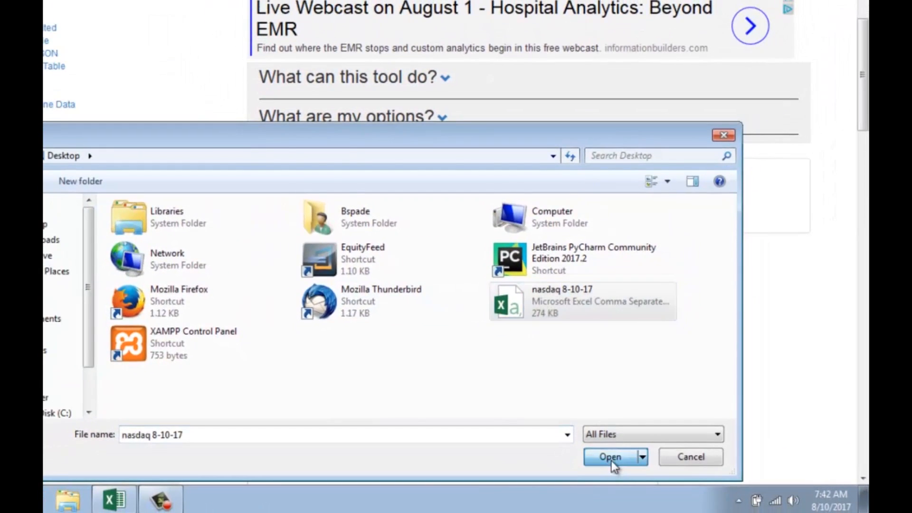
pyautogui.click(608, 457)
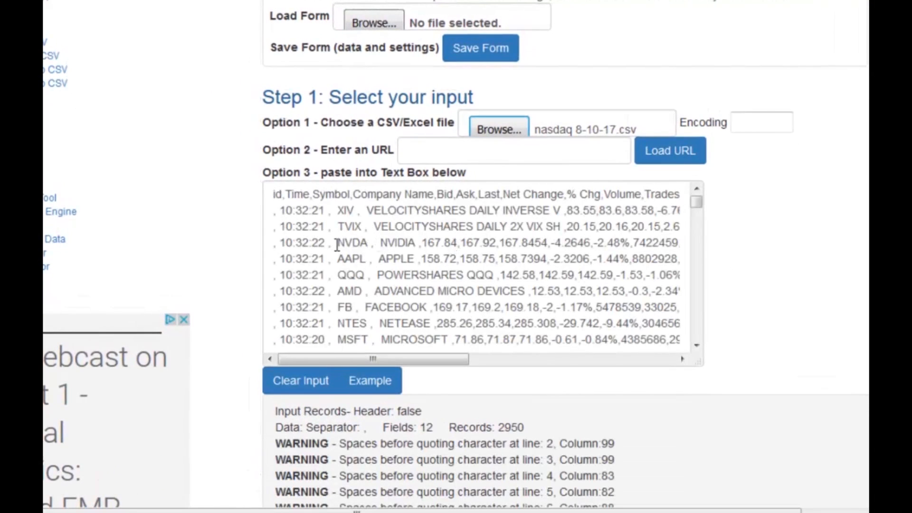
pyautogui.scroll(-3)
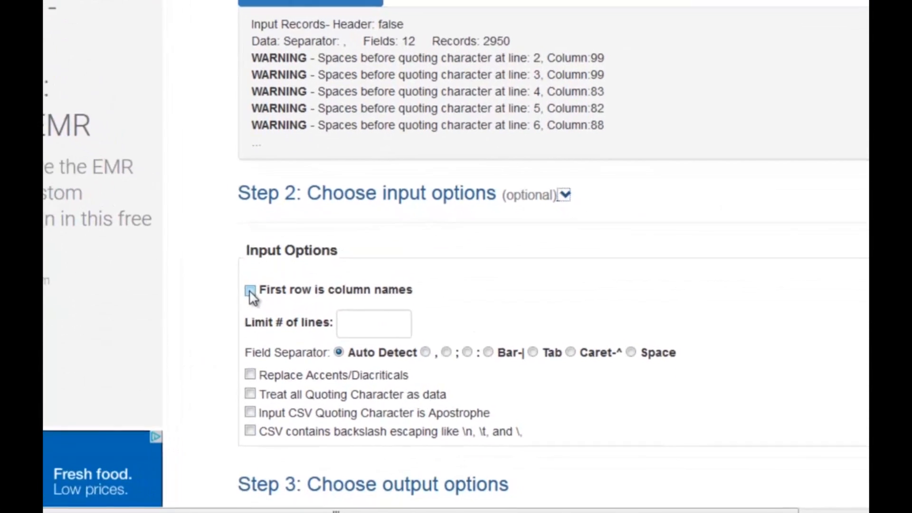
# Mark the first row as column names, type id as an Int key field, and drop NULL for empty fields
pyautogui.click(250, 290)
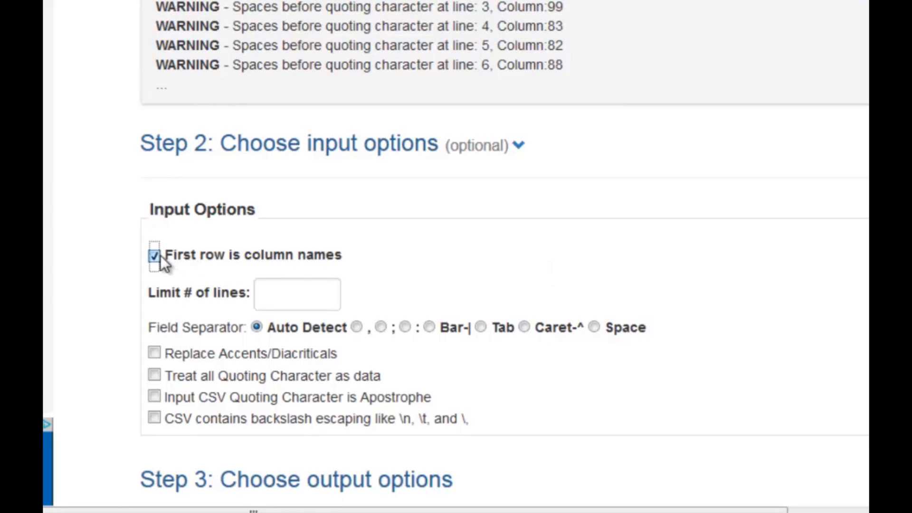
pyautogui.scroll(-3)
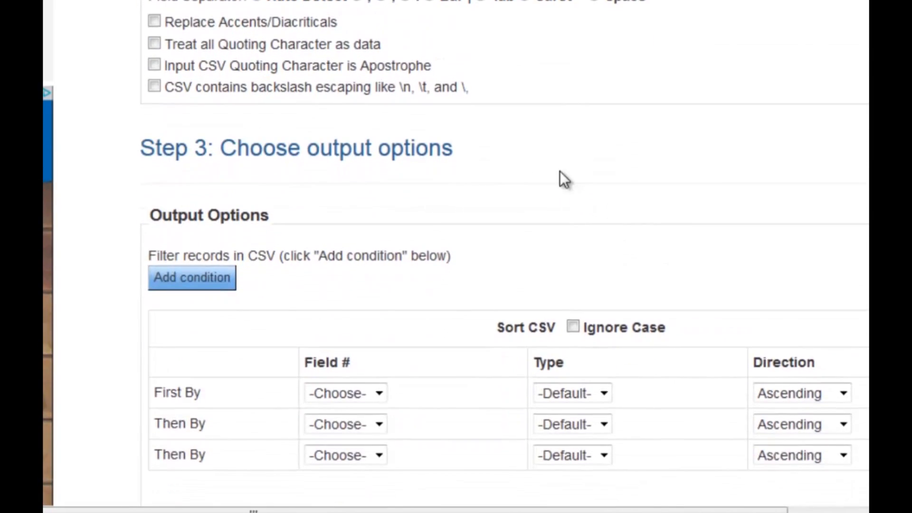
pyautogui.scroll(3)
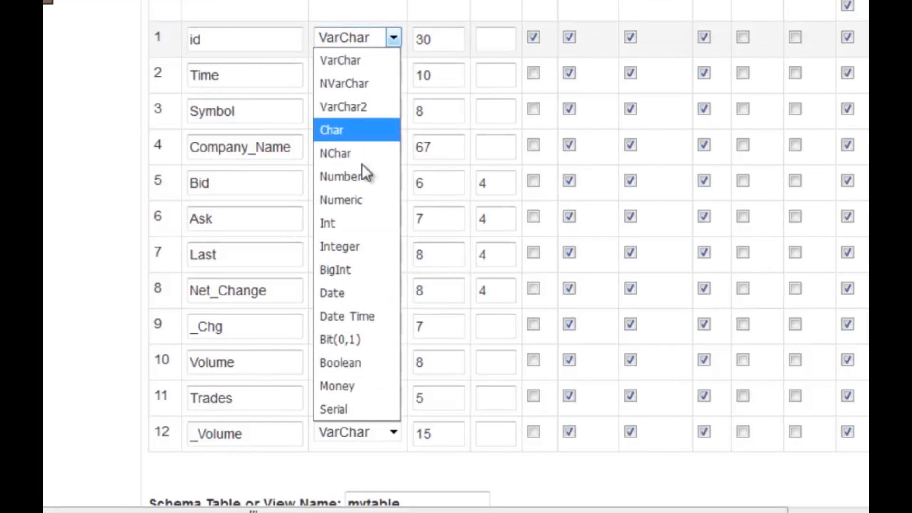
pyautogui.click(327, 222)
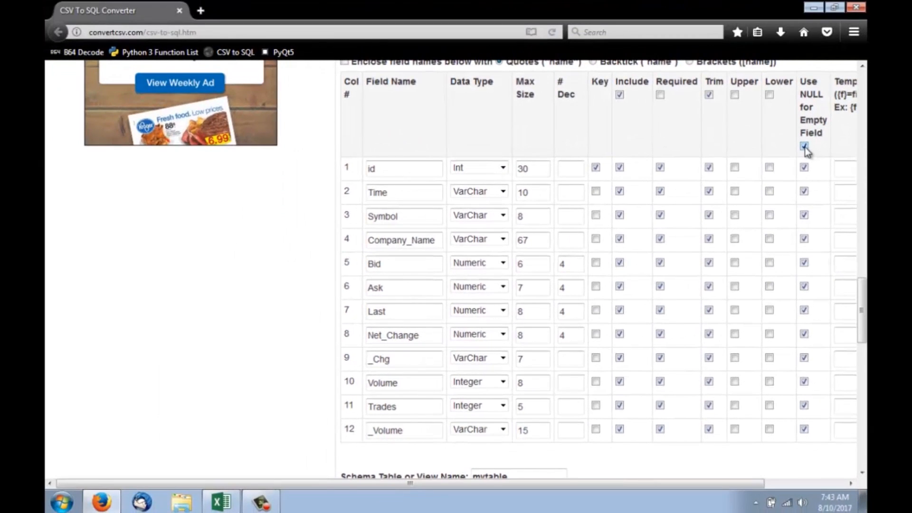
pyautogui.scroll(3)
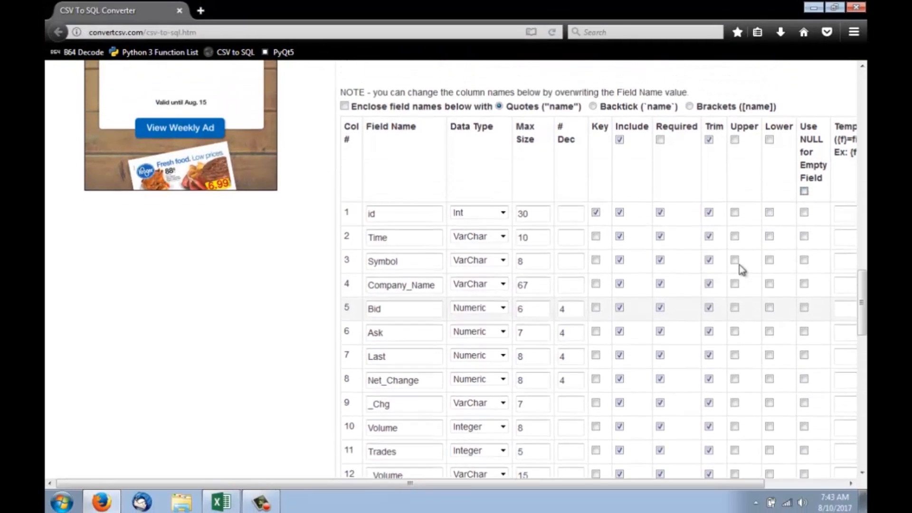
pyautogui.scroll(3)
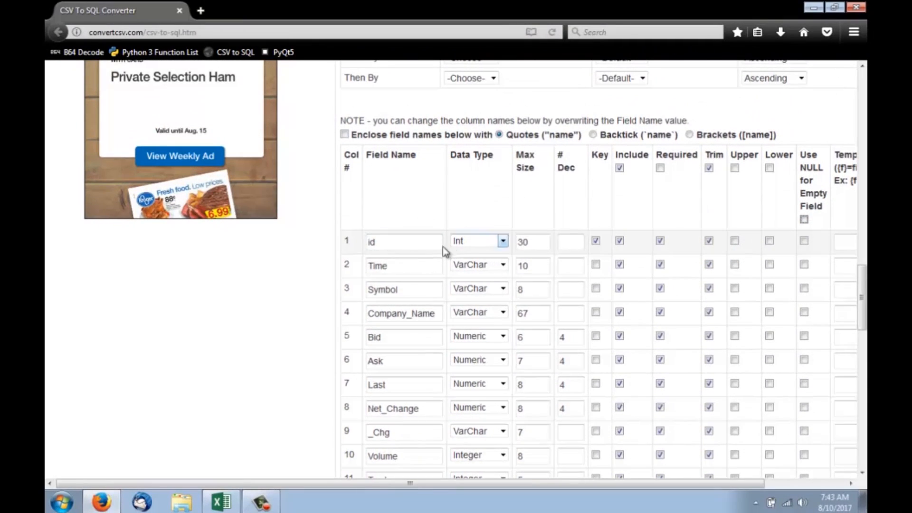
pyautogui.scroll(-3)
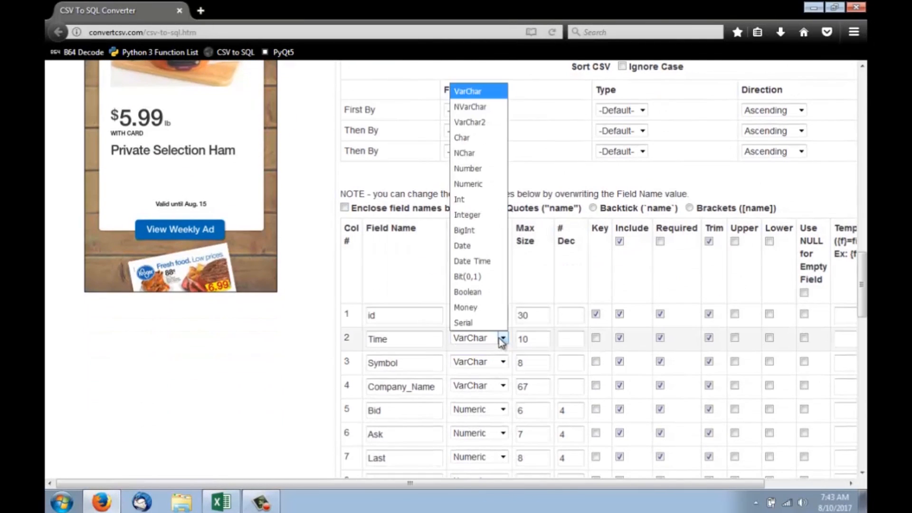
pyautogui.scroll(-3)
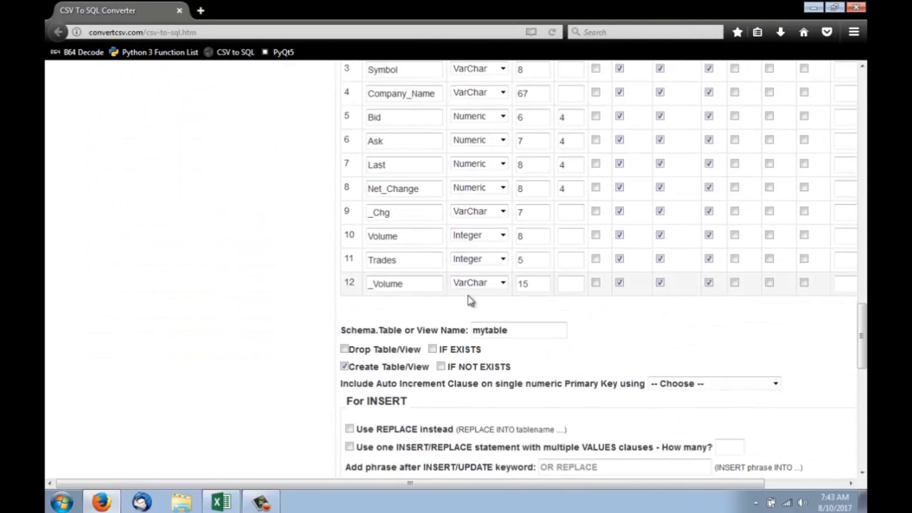
# Name the output table nasdaq and use MySQL auto increment for the primary key
pyautogui.scroll(-3)
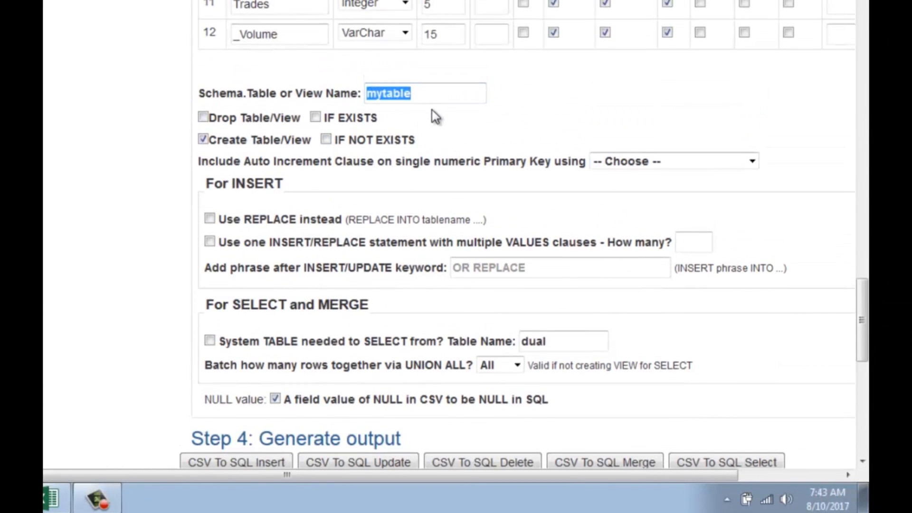
pyautogui.write('nasdaq')
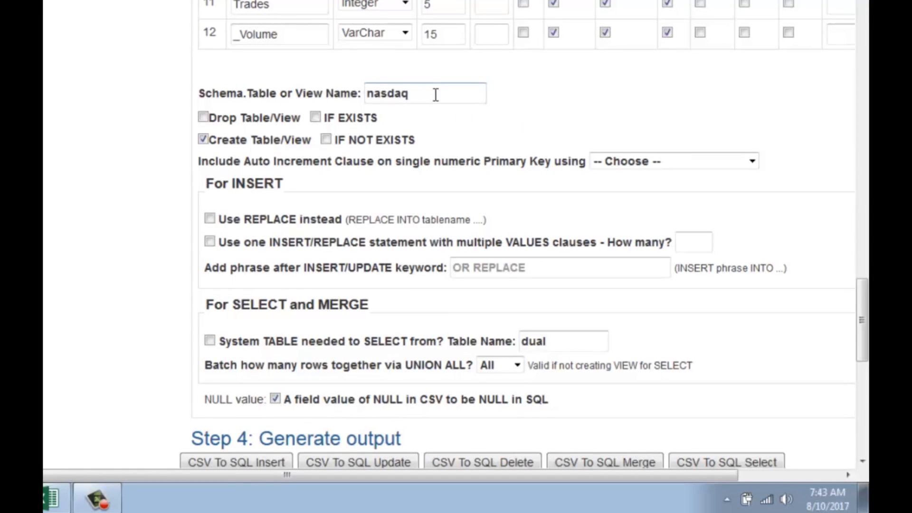
pyautogui.scroll(-3)
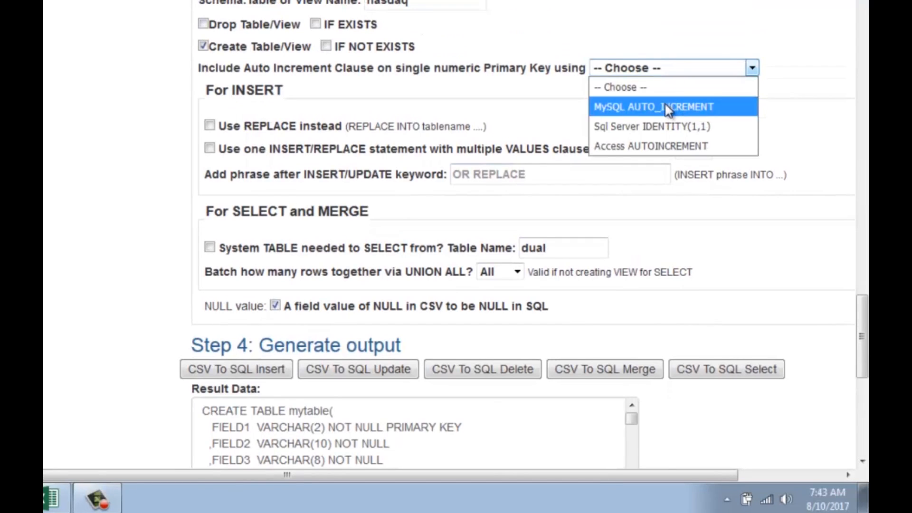
pyautogui.click(651, 106)
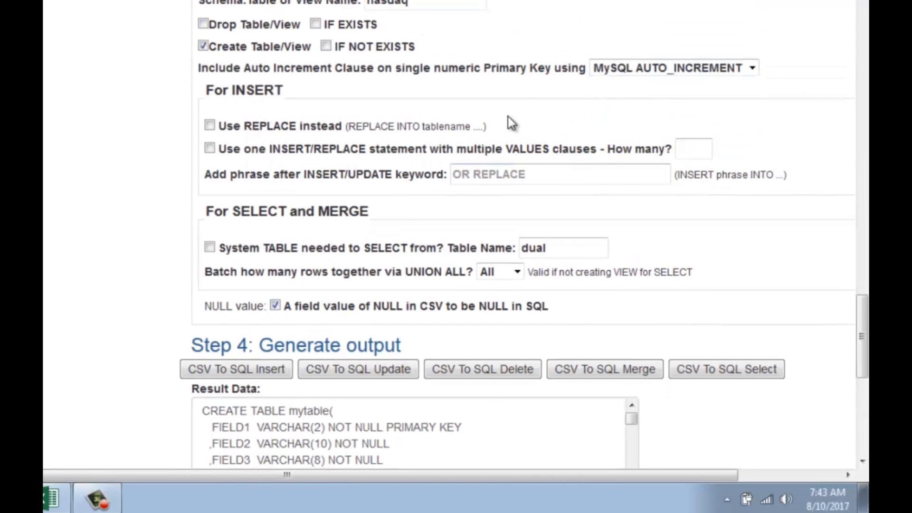
pyautogui.scroll(3)
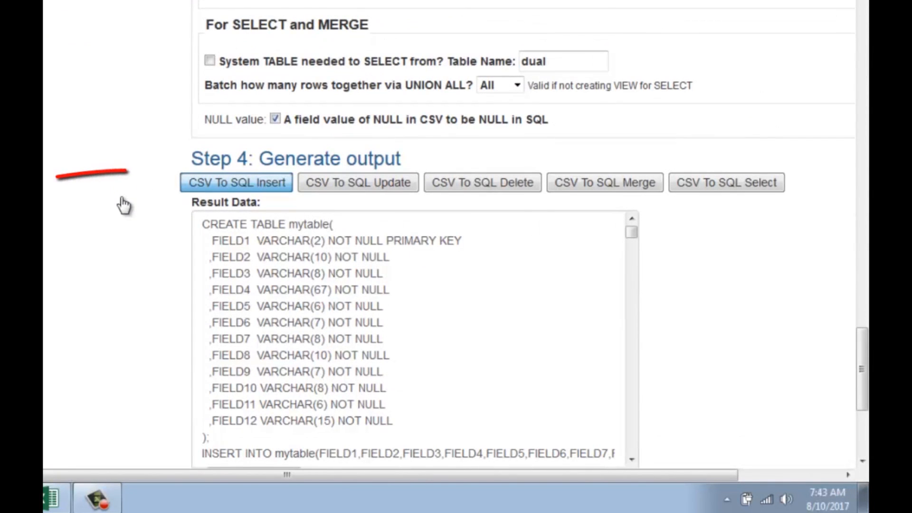
# Generate the INSERT statements and download the result to the desktop as nasdaq.sql
pyautogui.click(236, 183)
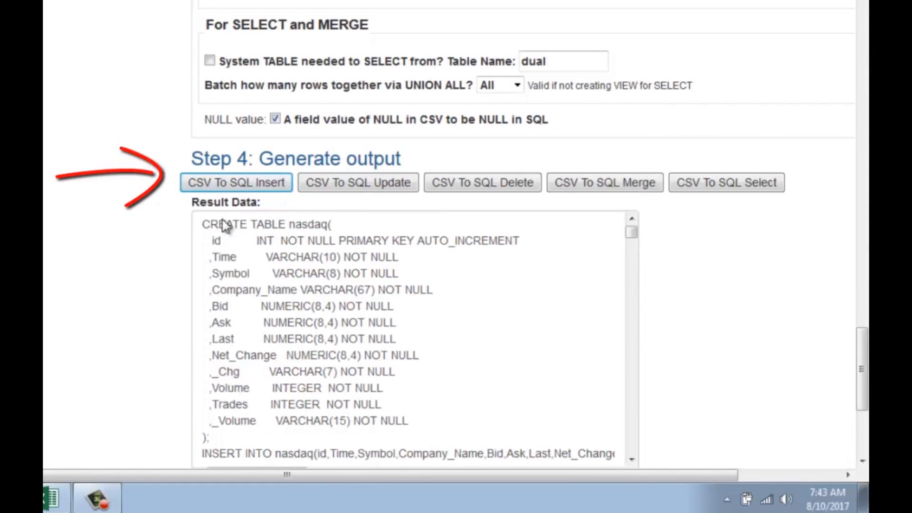
pyautogui.doubleClick(306, 224)
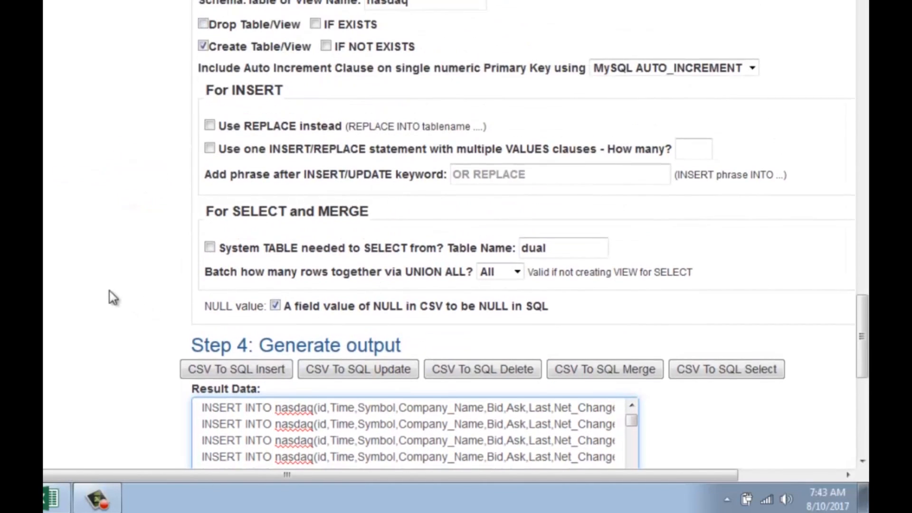
pyautogui.scroll(-3)
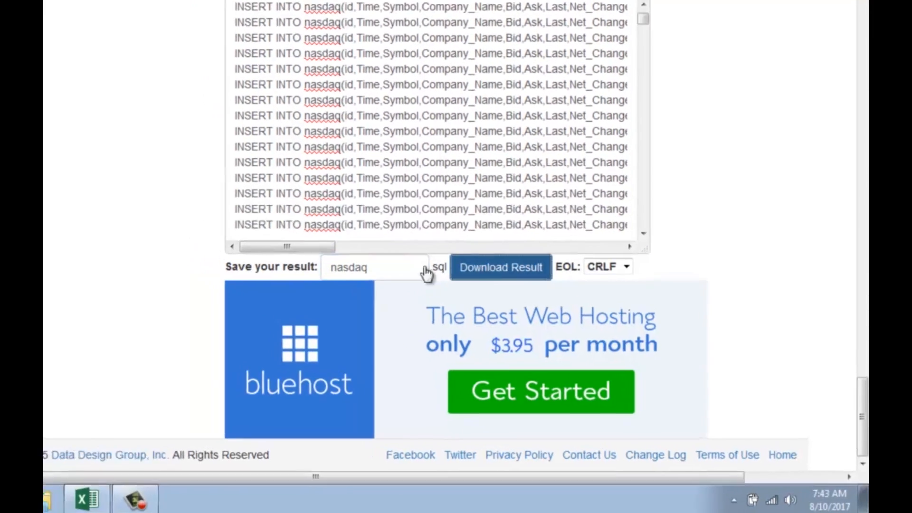
pyautogui.click(499, 267)
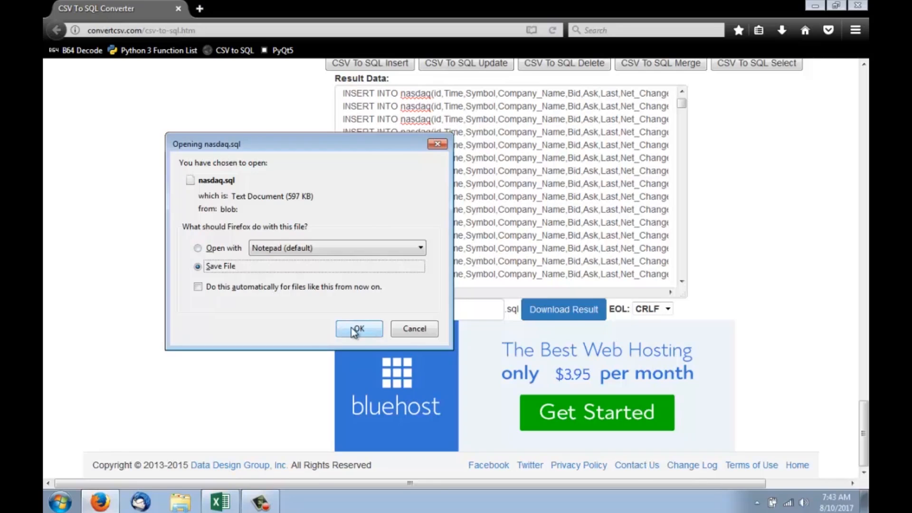
pyautogui.click(358, 329)
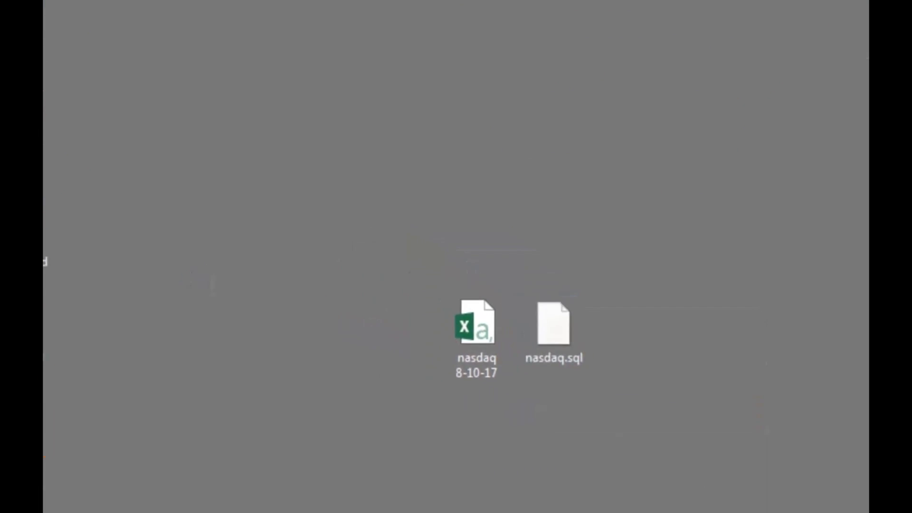
pyautogui.doubleClick(552, 323)
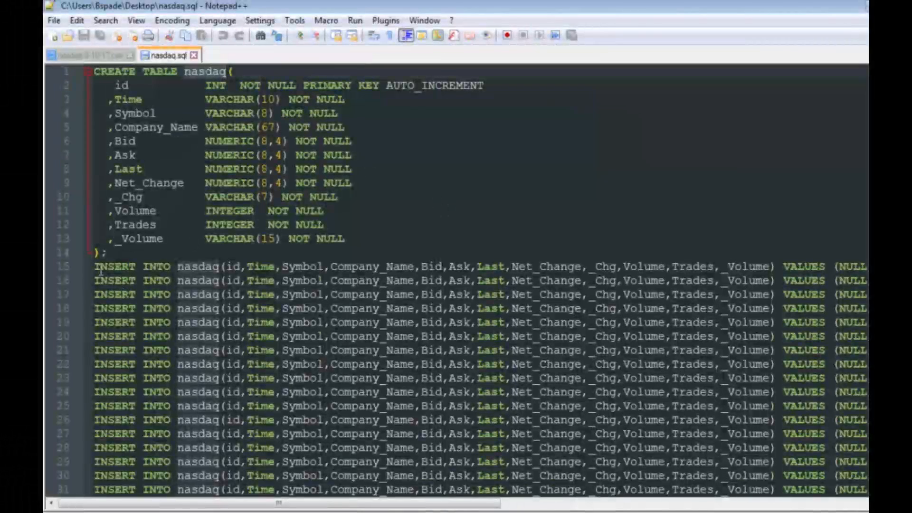
pyautogui.scroll(-3)
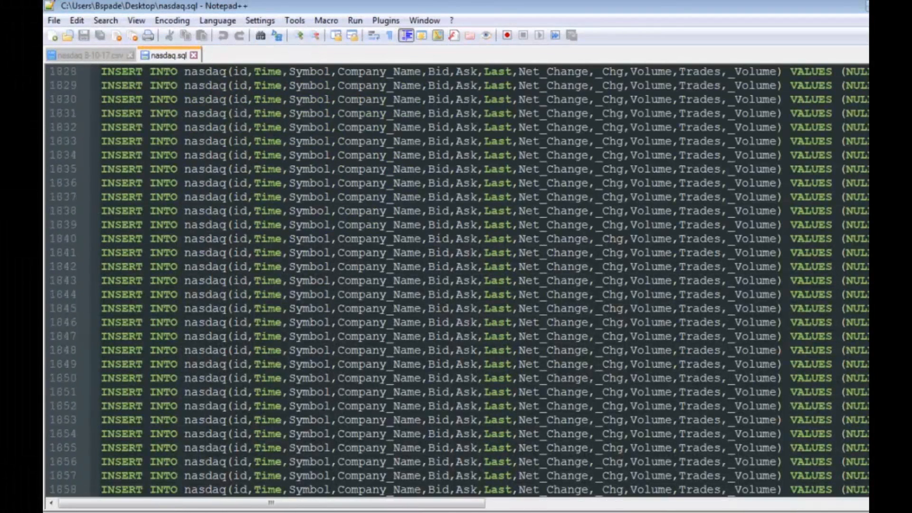
pyautogui.scroll(-3)
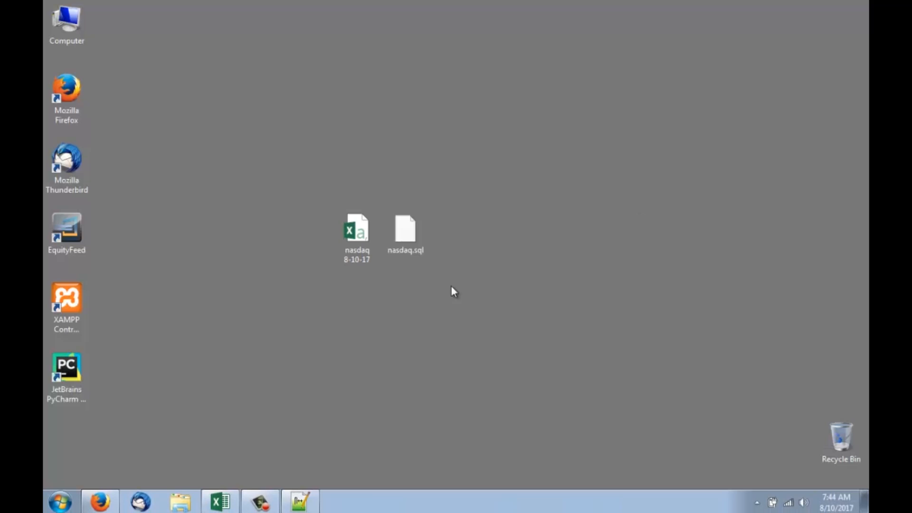
pyautogui.moveTo(172, 405)
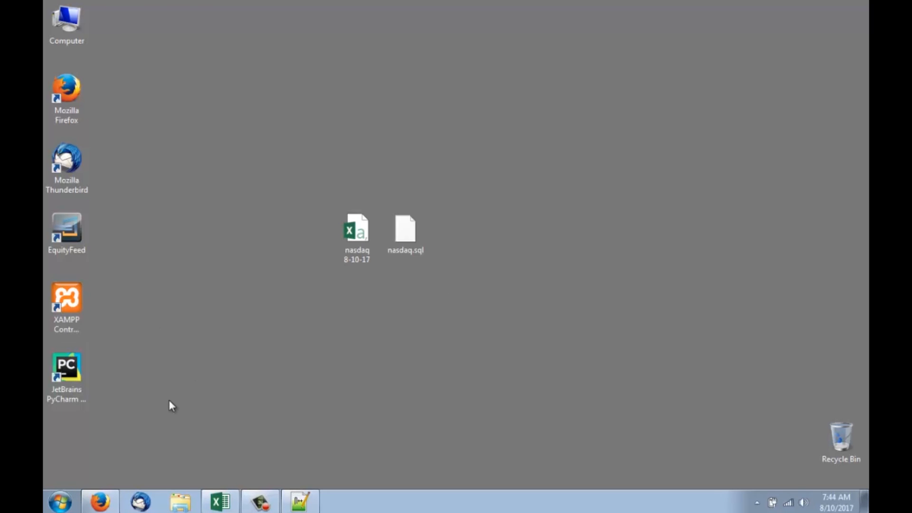
pyautogui.moveTo(100, 501)
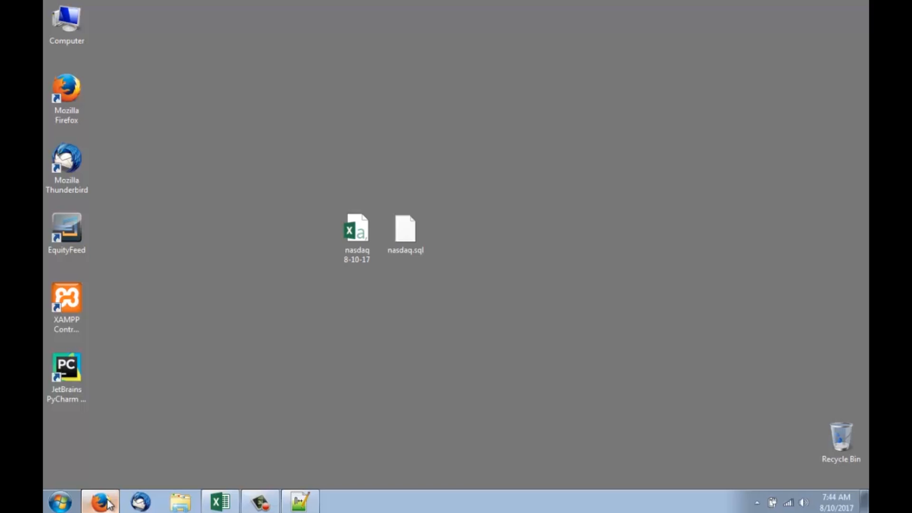
# Go to localhost in a new tab and enter phpMyAdmin from the XAMPP dashboard
pyautogui.click(99, 502)
pyautogui.write('loca')
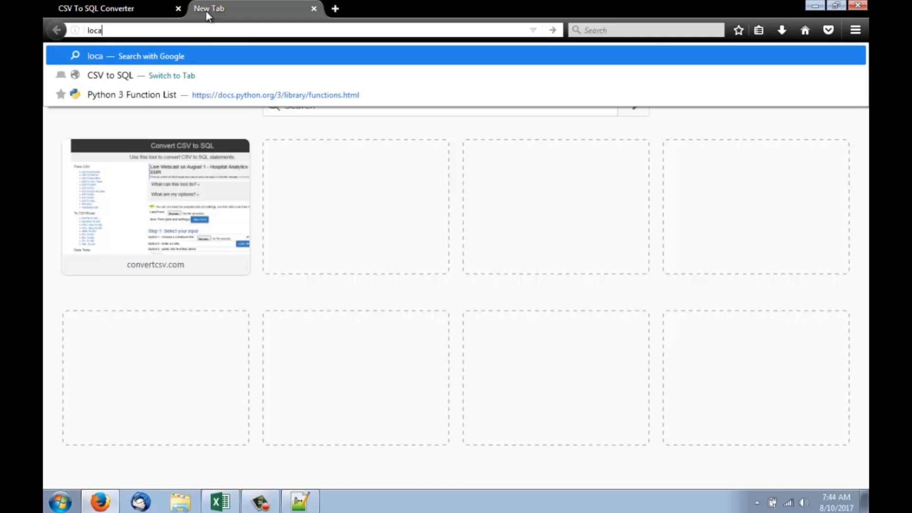
pyautogui.press('Return')
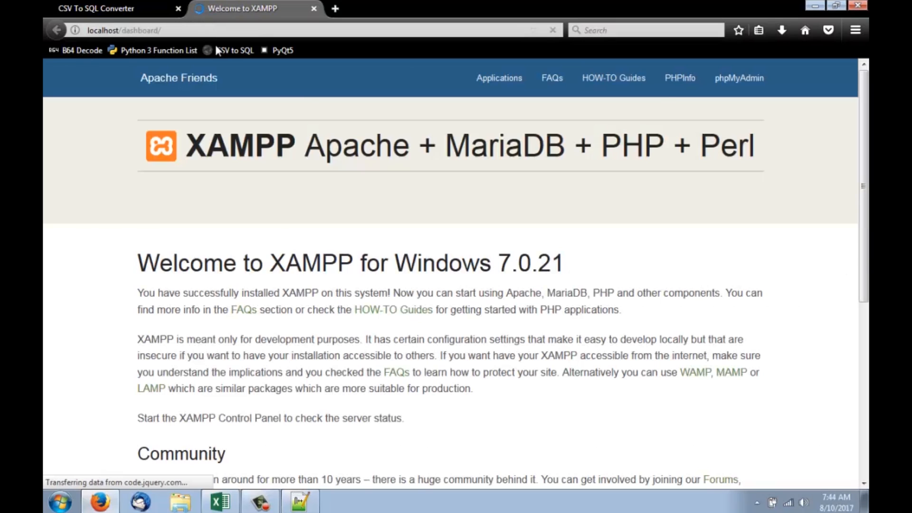
pyautogui.click(739, 77)
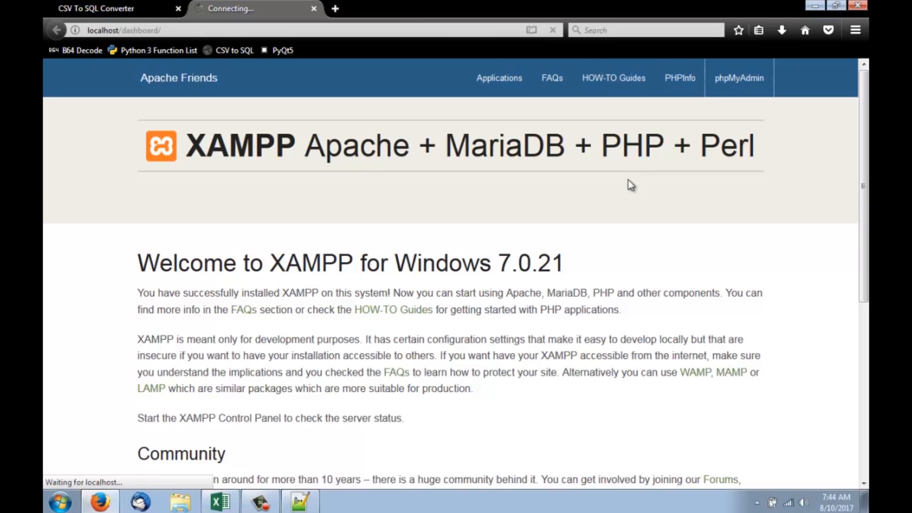
pyautogui.click(739, 77)
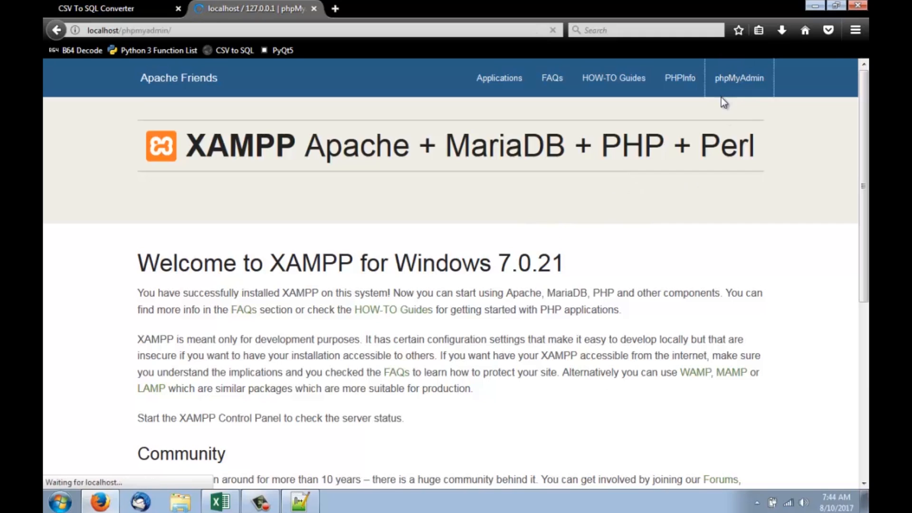
pyautogui.click(739, 77)
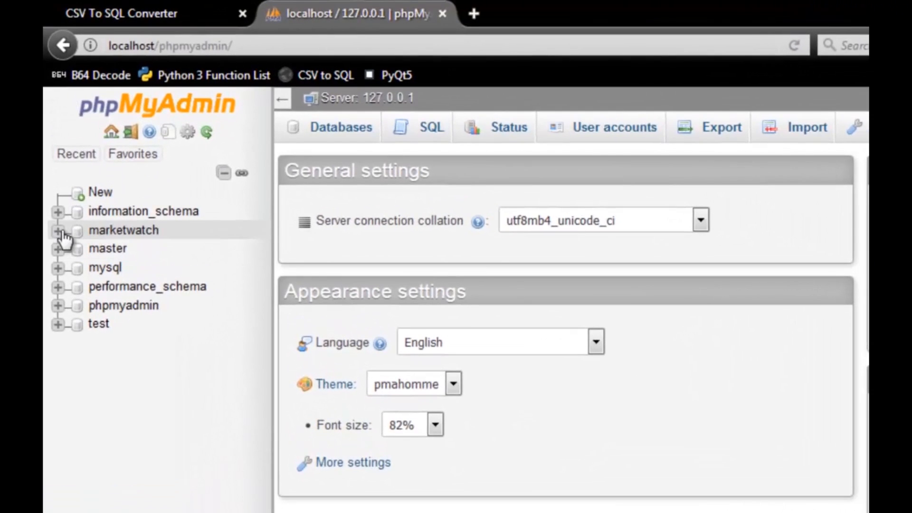
pyautogui.moveTo(123, 229)
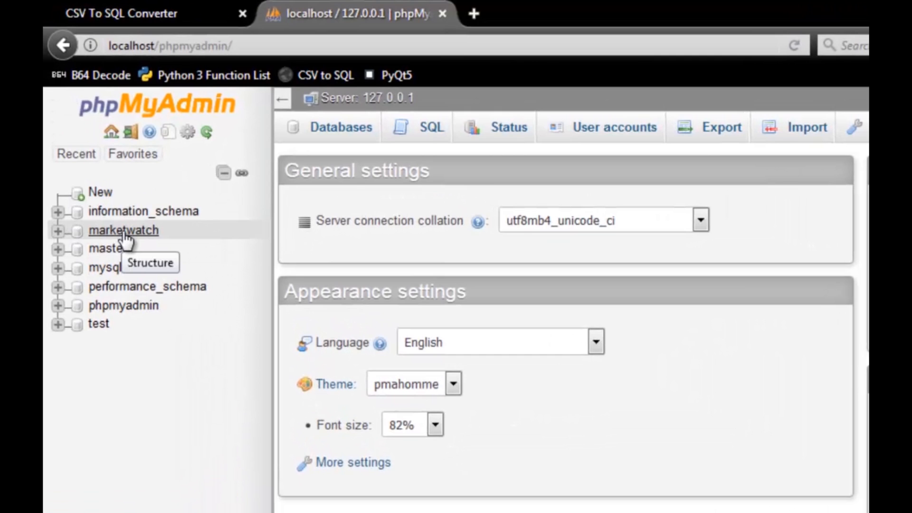
pyautogui.moveTo(208, 130)
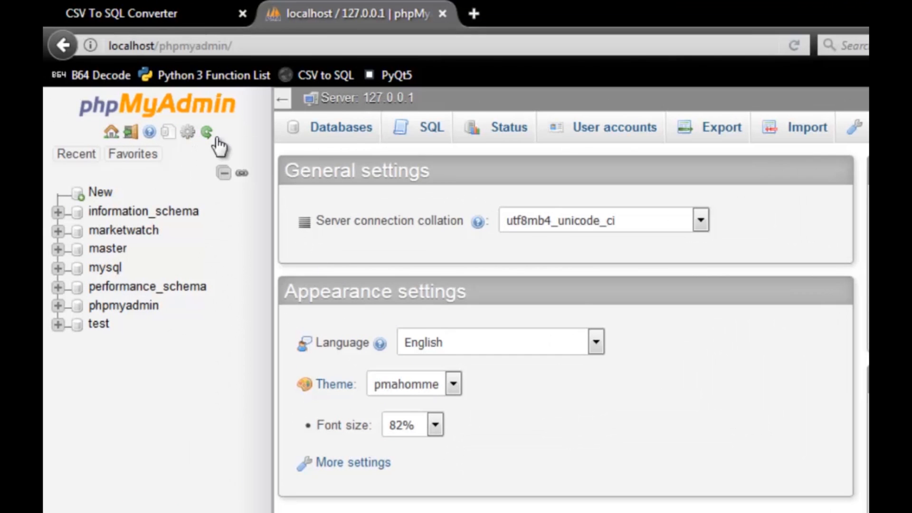
# Create a new empty database named demo from the Databases page
pyautogui.click(341, 126)
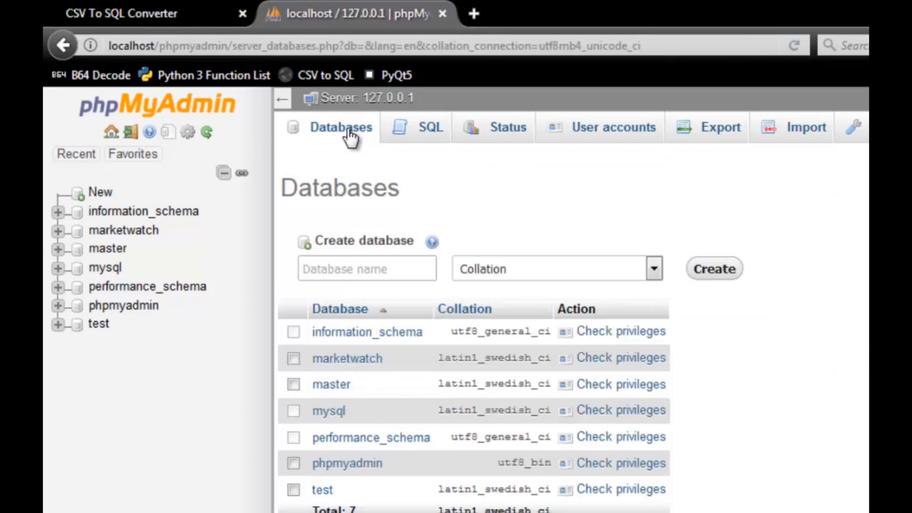
pyautogui.write('d')
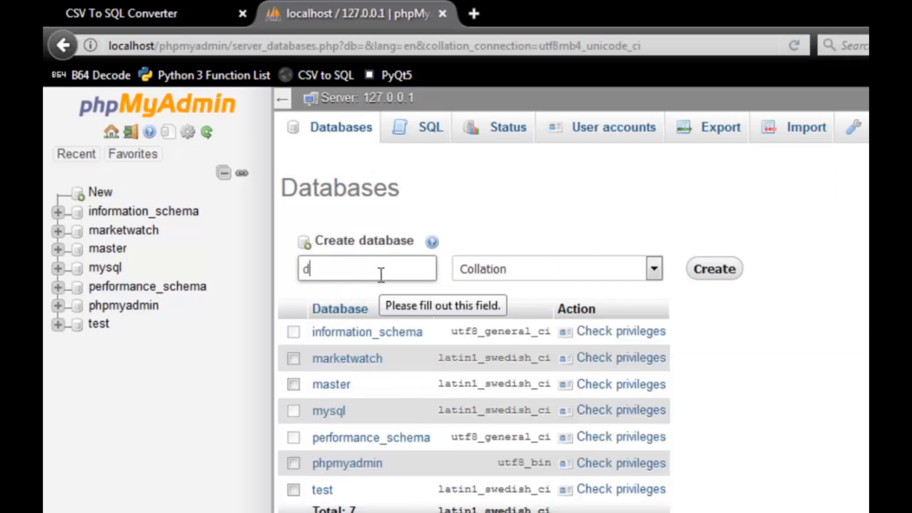
pyautogui.write('emo')
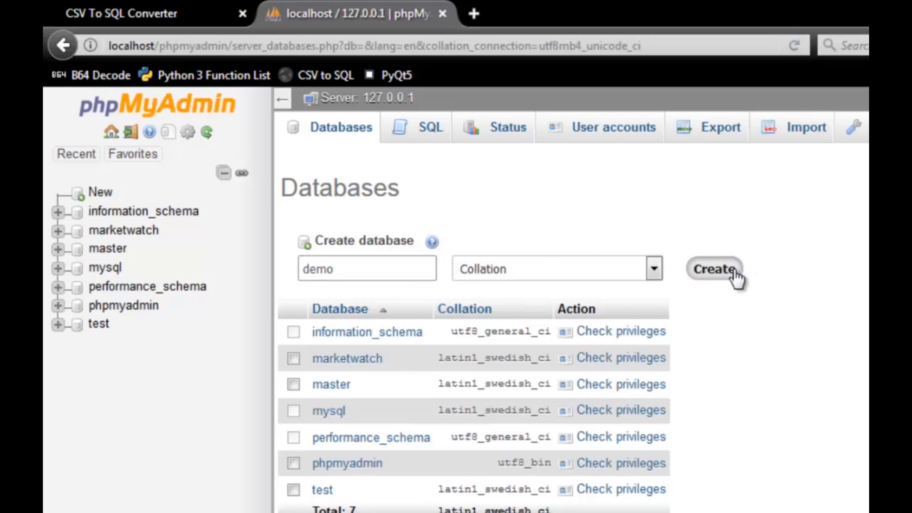
pyautogui.click(714, 269)
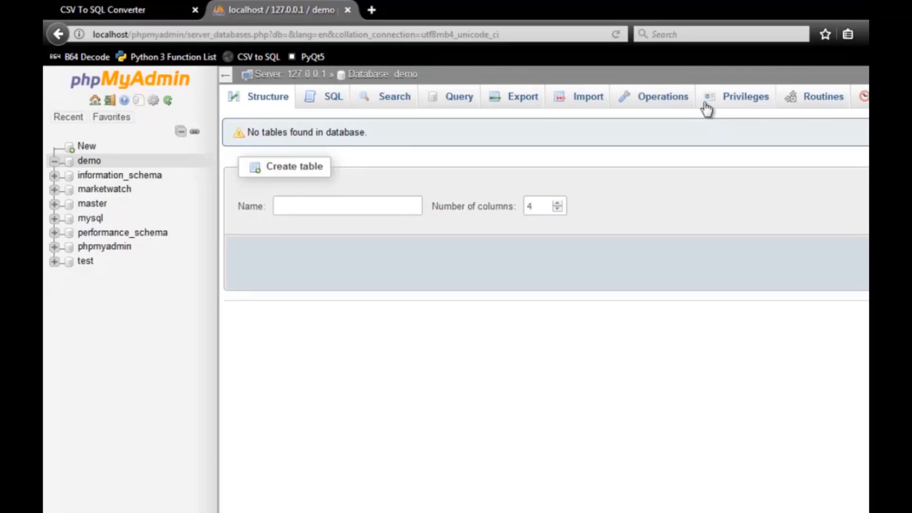
# Import nasdaq.sql from the Desktop into the demo database, running its 2950 queries
pyautogui.click(586, 97)
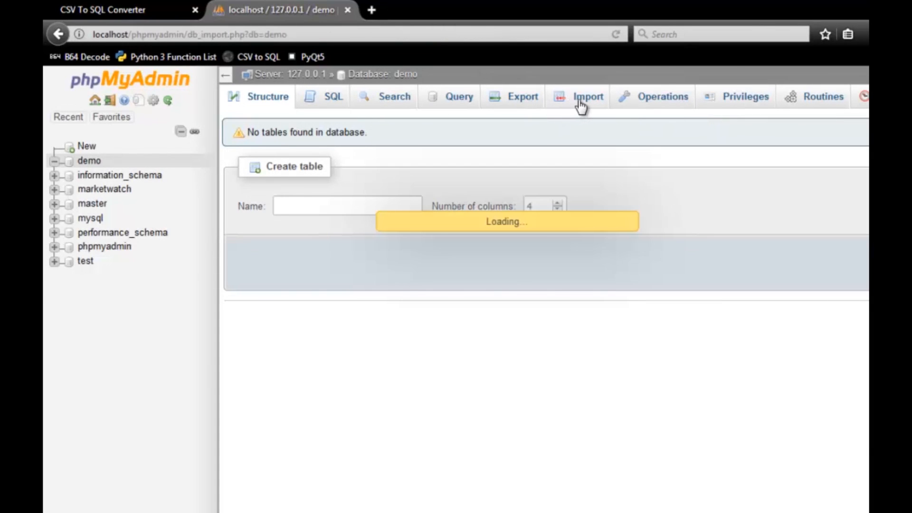
pyautogui.click(582, 96)
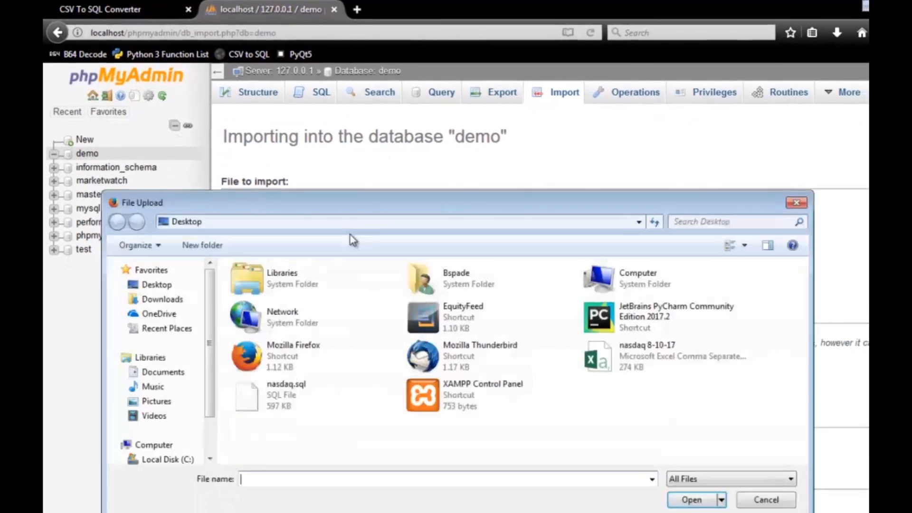
pyautogui.click(286, 395)
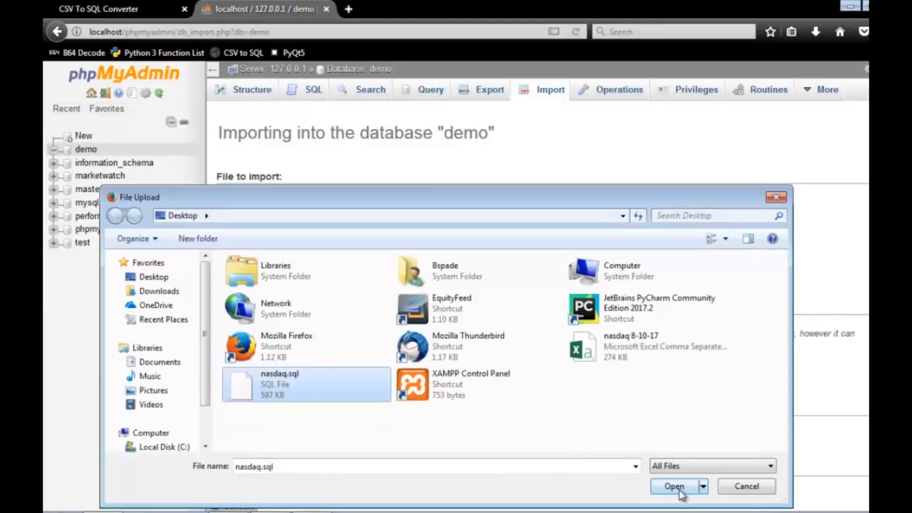
pyautogui.click(672, 485)
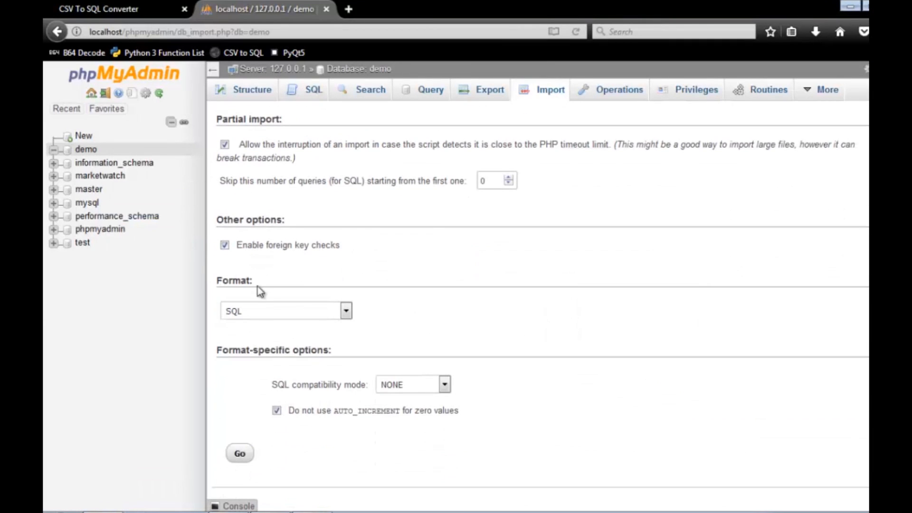
pyautogui.moveTo(246, 473)
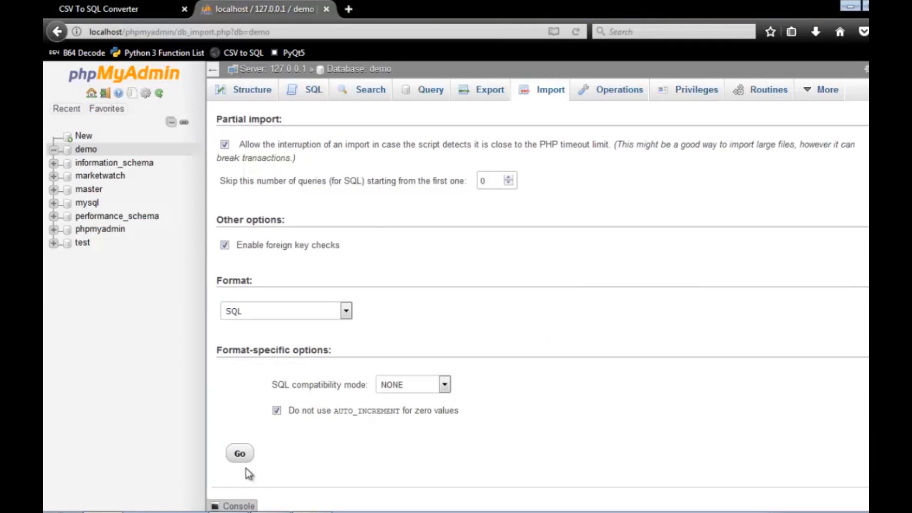
pyautogui.click(239, 453)
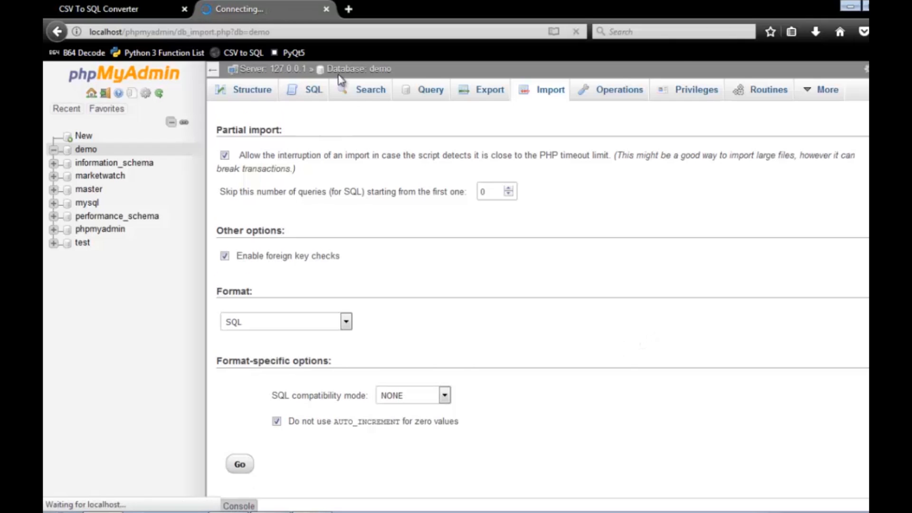
pyautogui.moveTo(427, 263)
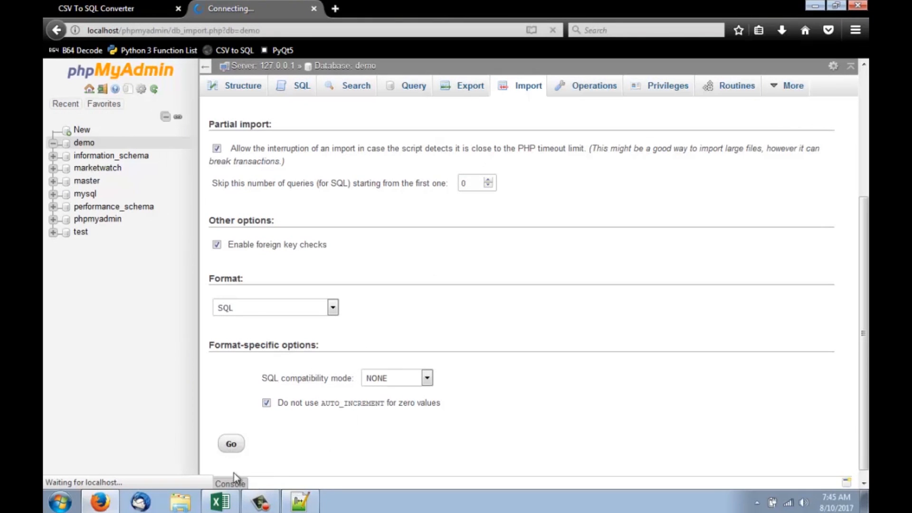
pyautogui.click(231, 444)
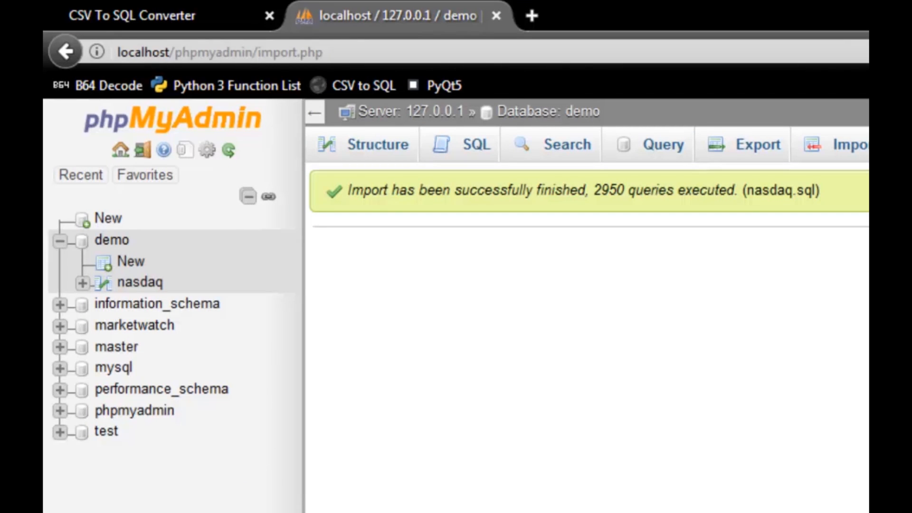
pyautogui.moveTo(621, 421)
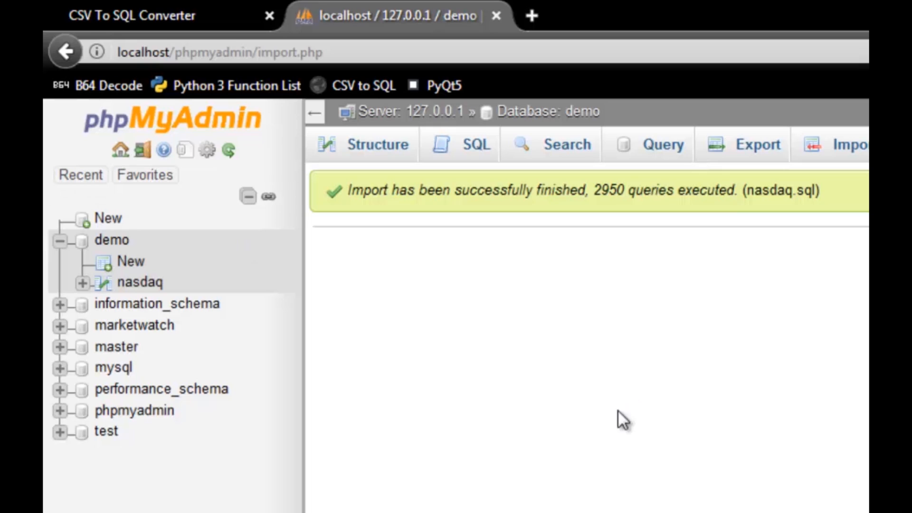
pyautogui.moveTo(607, 415)
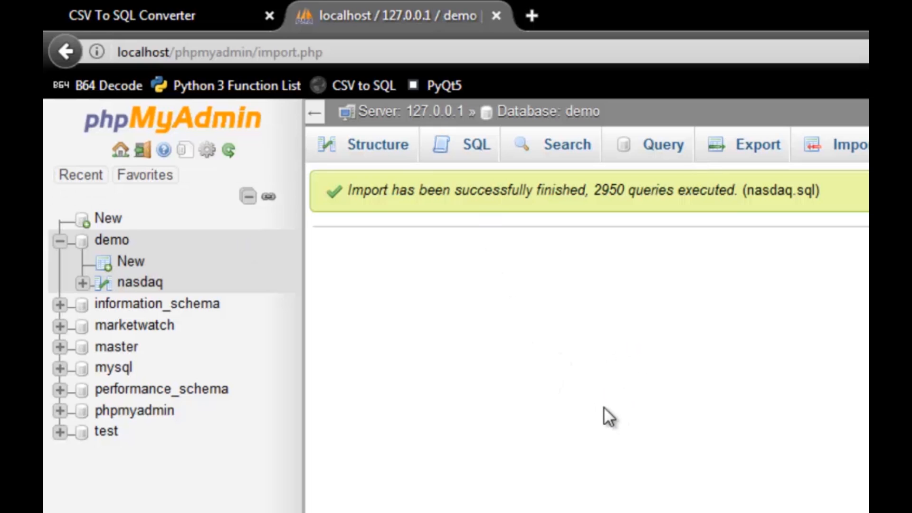